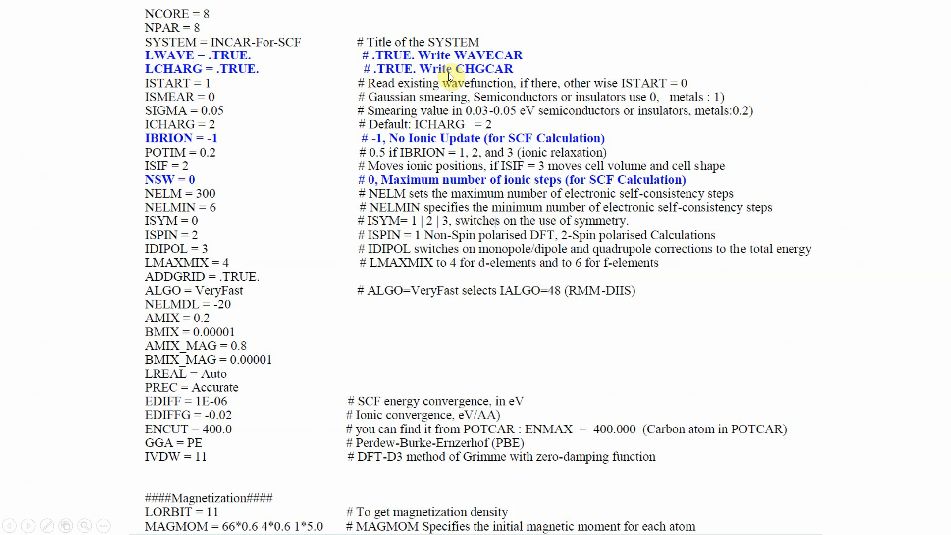
Advance the slideshow from the INCAR settings slide to the Fe-N4-C POSCAR slide.
click(449, 77)
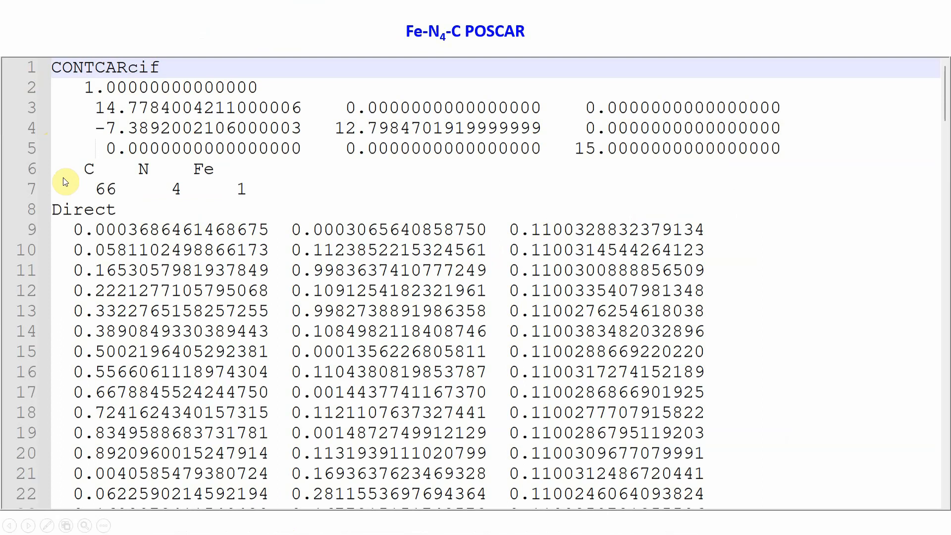
mouse_move(89, 171)
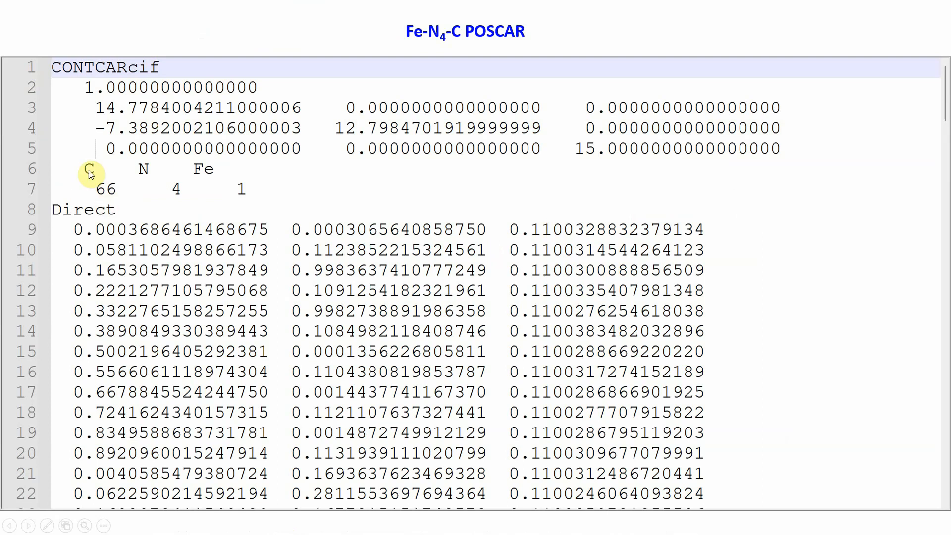
mouse_move(138, 177)
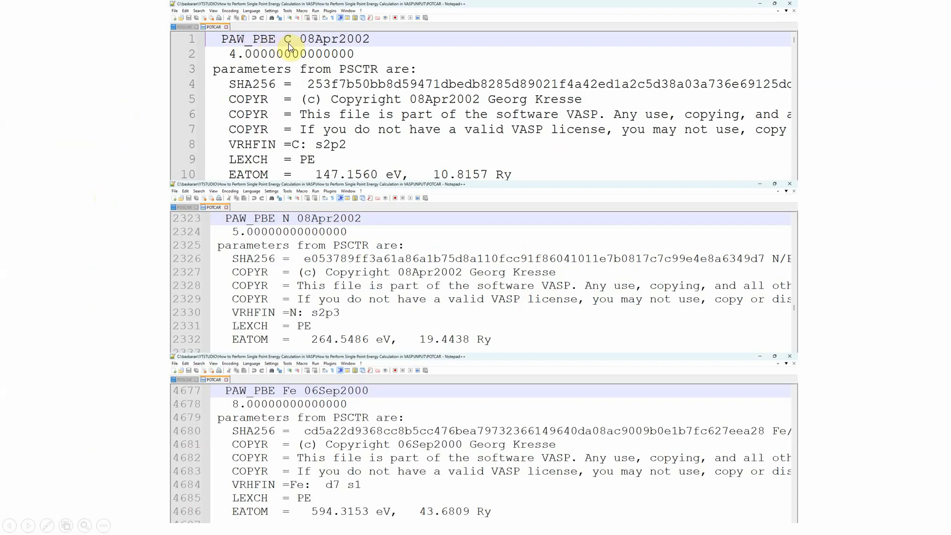
mouse_move(285, 224)
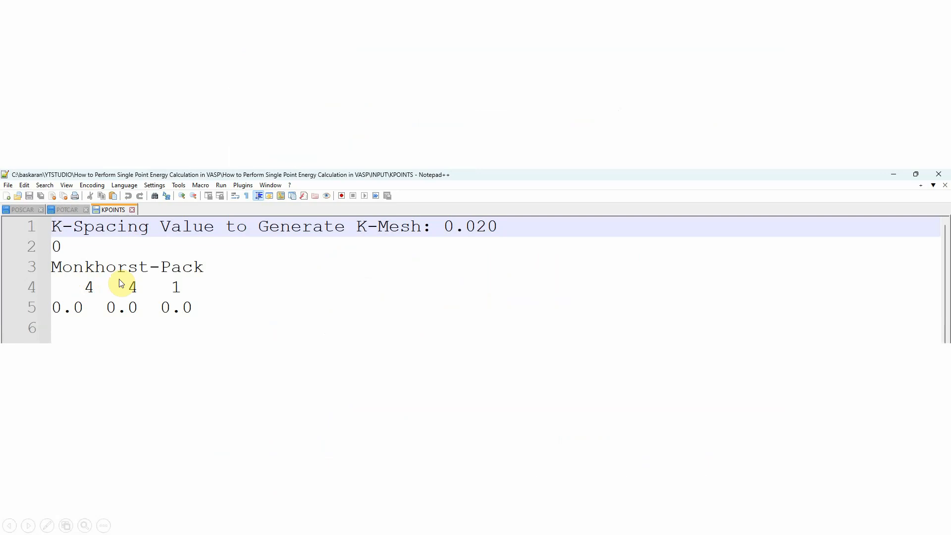
mouse_move(85, 297)
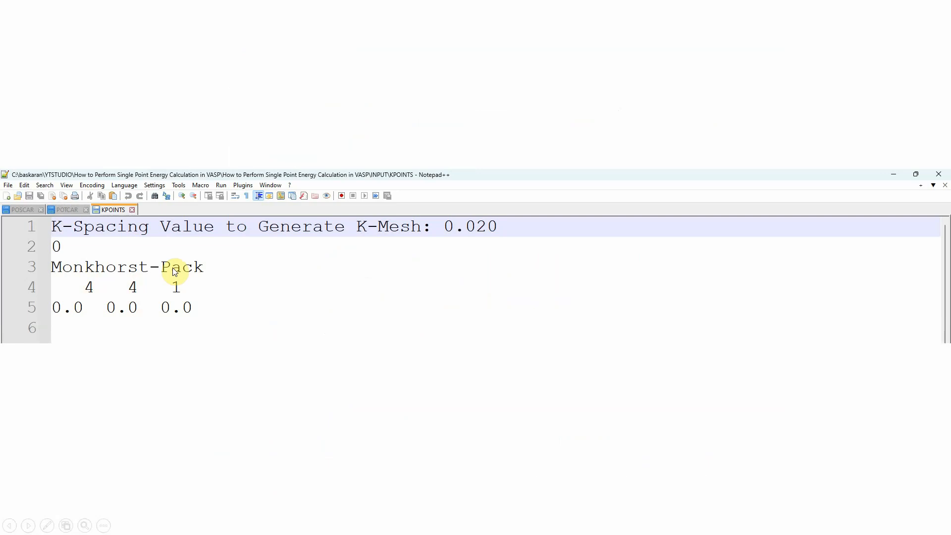
Advance from the KPOINTS 4 4 1 Monkhorst-Pack slide to the PBS job-submission script.
click(200, 79)
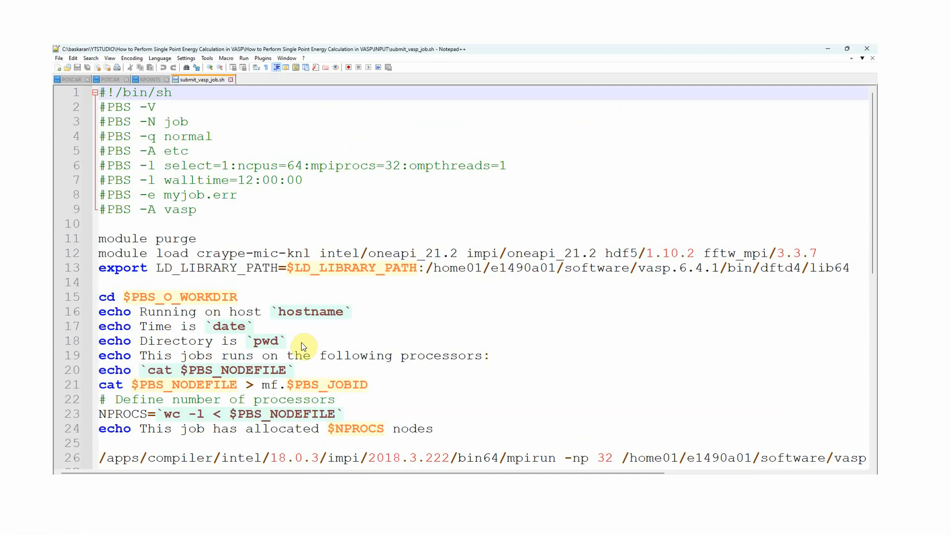
mouse_move(39, 192)
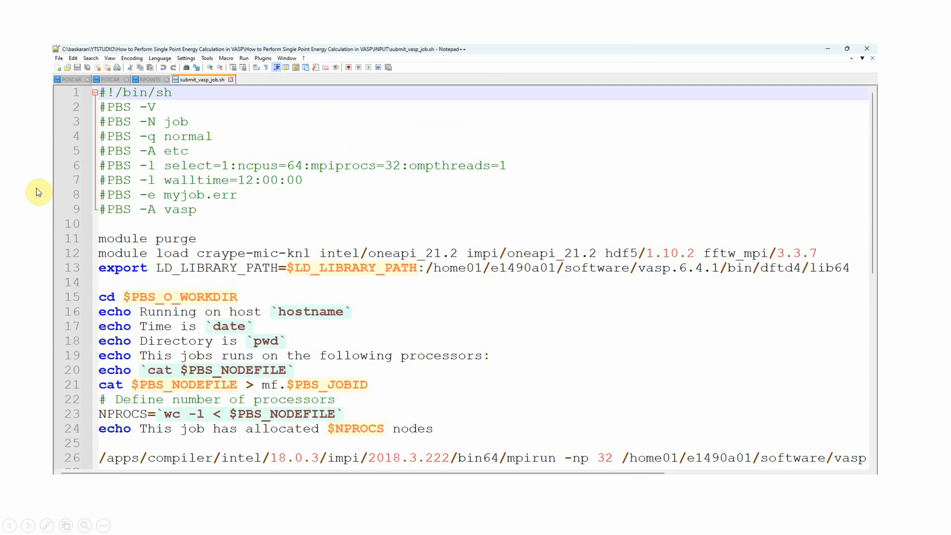